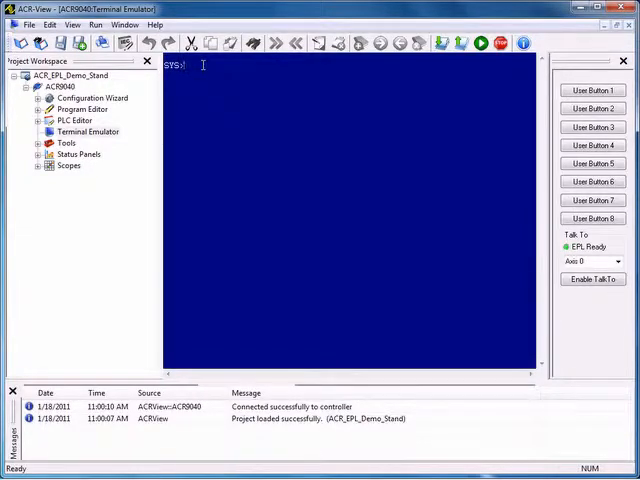
Enter the #DEFINE listing command, then DIM to show memory allocations.
text(dmfl)
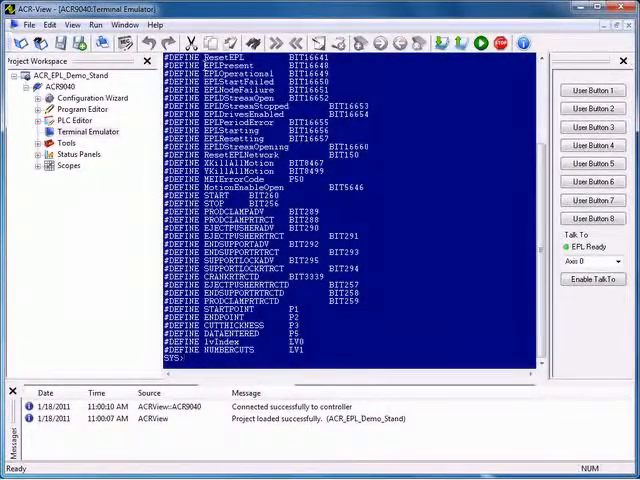
text(dim)
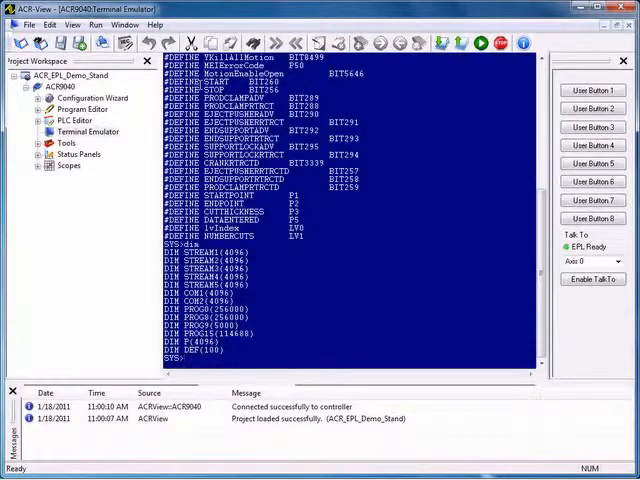
Run DIAG at the SYS> prompt and scroll through the client and EPL node report.
text(d)
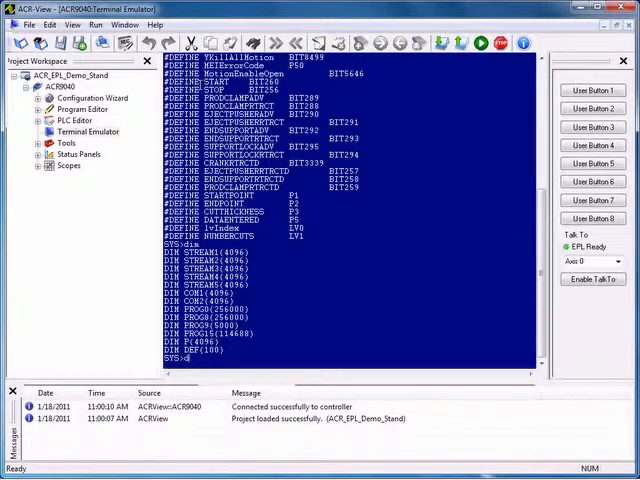
text(iag)
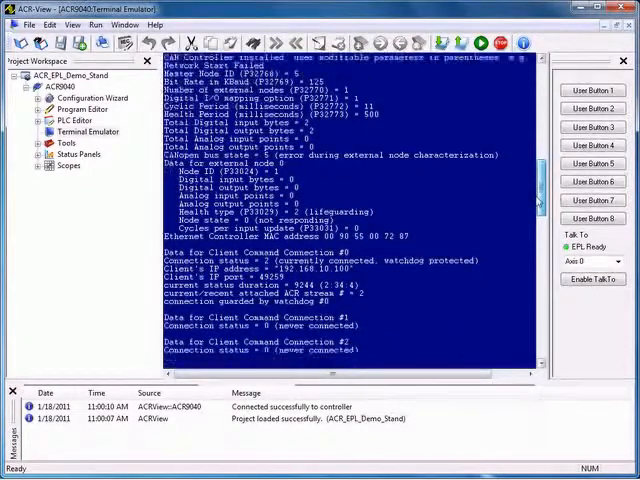
scroll(down, 3)
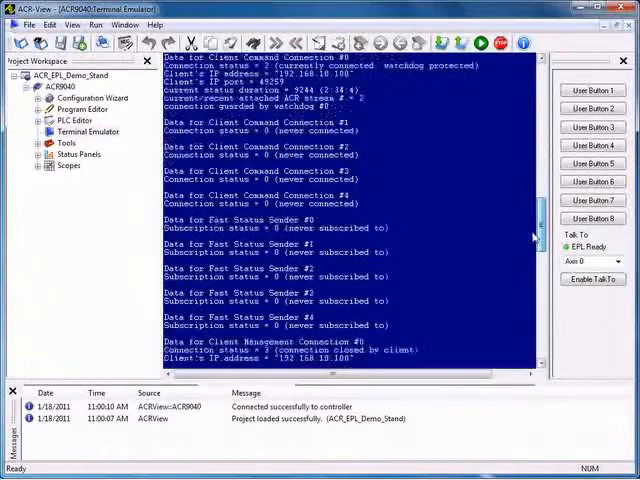
scroll(down, 3)
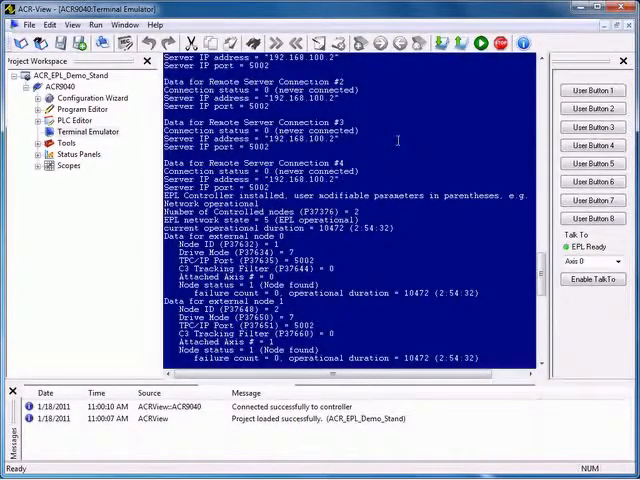
Clear All terminal output, then run DIAG EPLD to show both EPL nodes found.
right_click(399, 140)
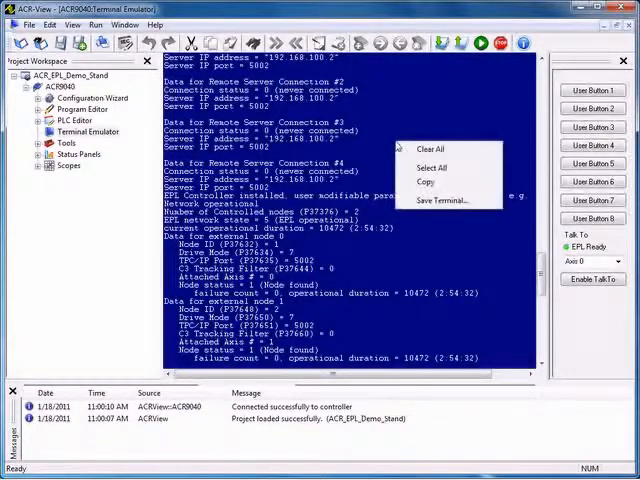
click(431, 148)
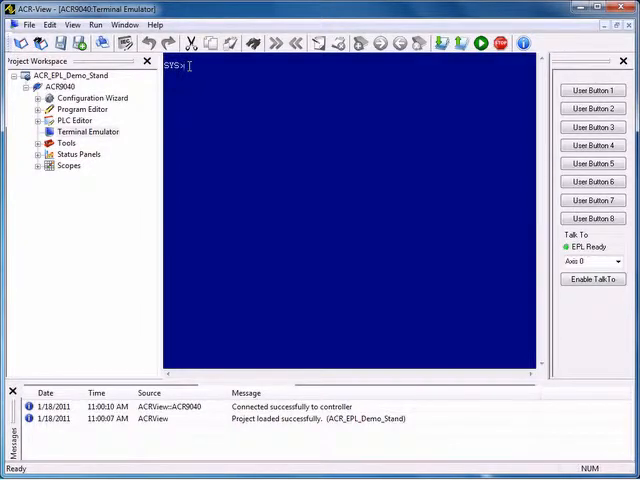
text(4)
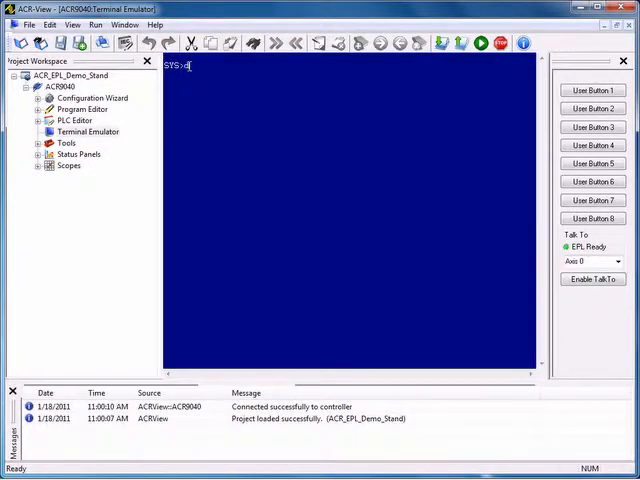
text(diag epl)
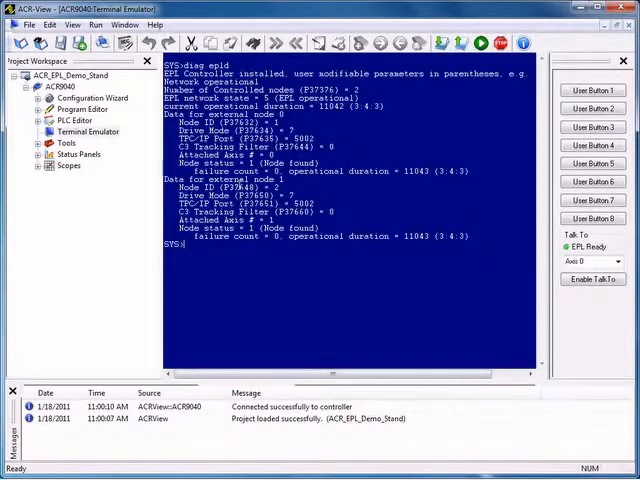
Turn axis0's drive off and on with DRIVE OFF AXIS0 and DRIVE ON AXIS0, after DRIVE OFF X fails.
text(drivew)
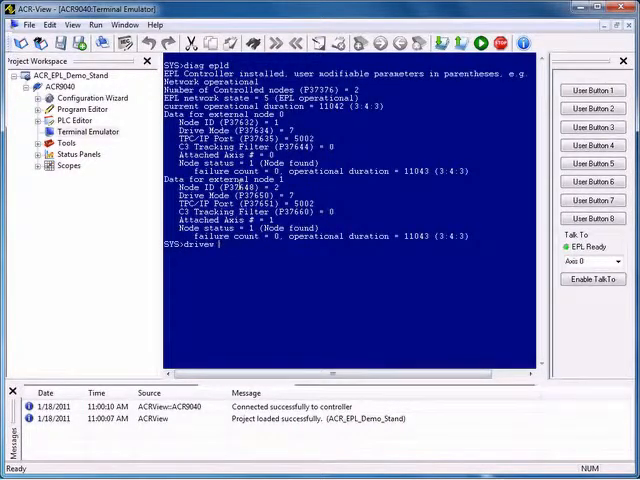
text(off x)
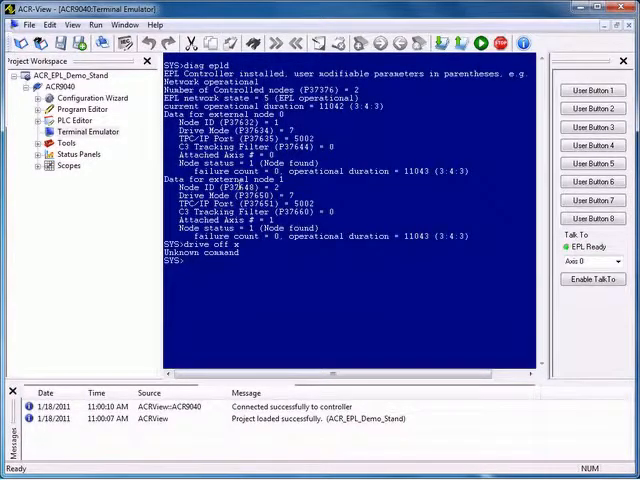
text(d)
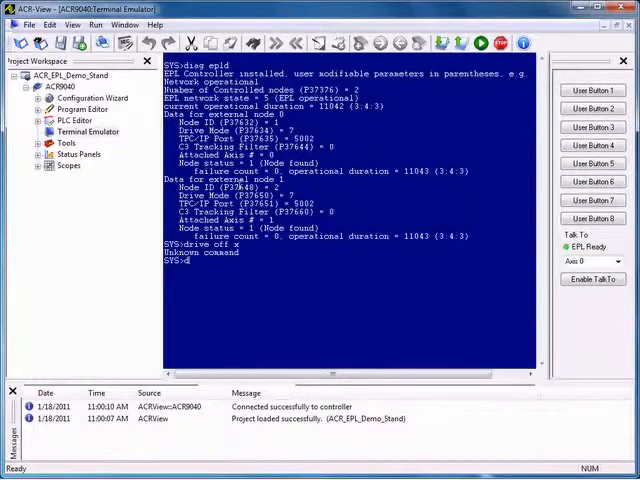
text(rive off)
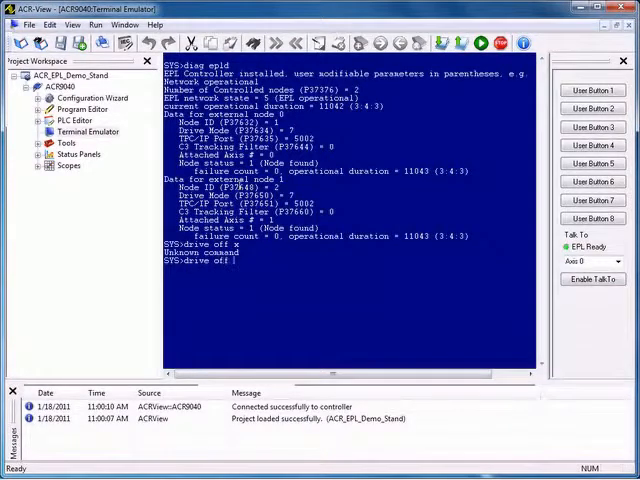
text(axis0)
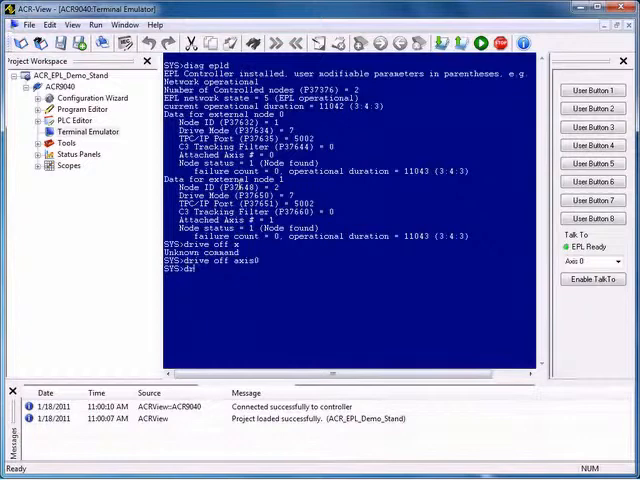
text(drive on)
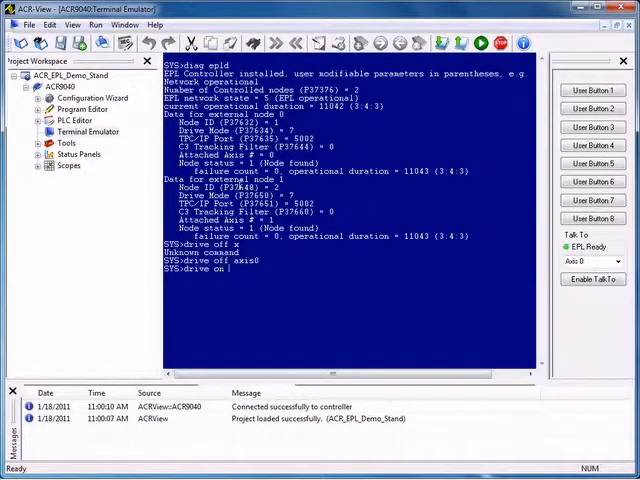
text(axis0)
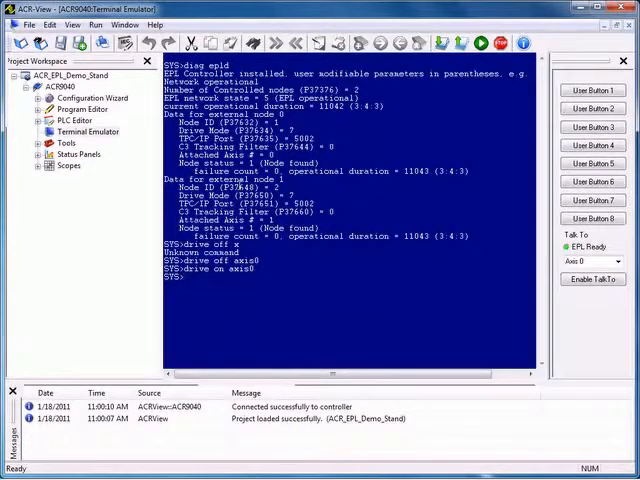
Switch to PROG0 and enter drive off x, then drive on x.
text(prod)
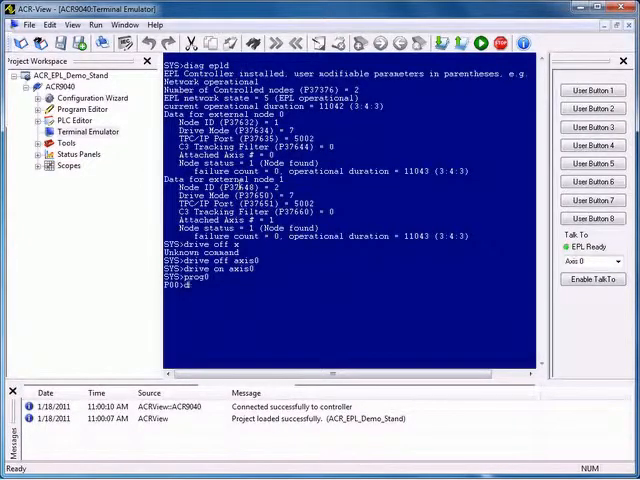
text(drive off x)
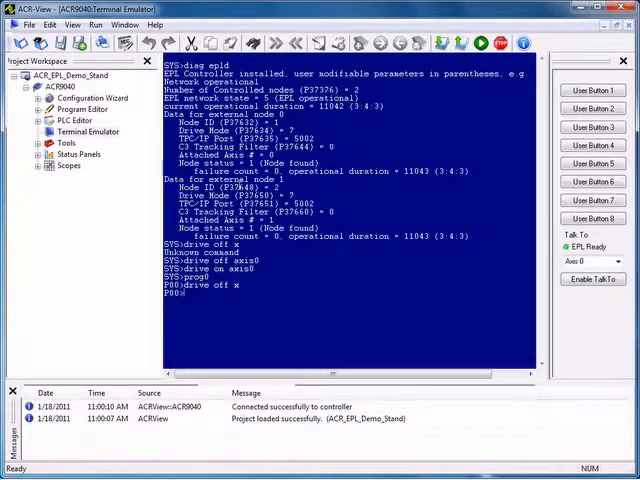
text(drive on)
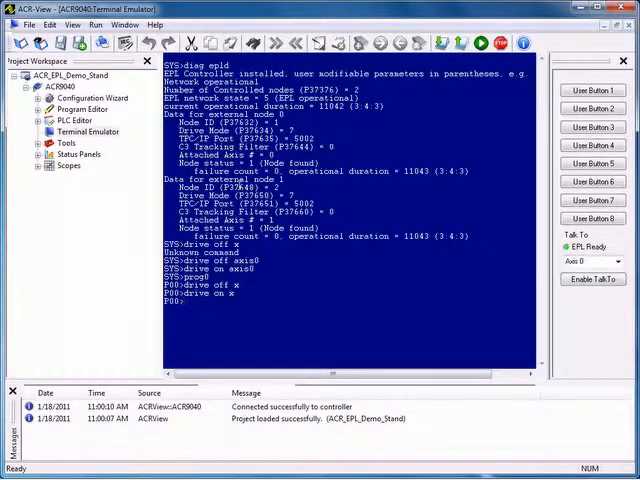
List program 0's code, then clear the screen to leave only the P00> prompt.
text(x)
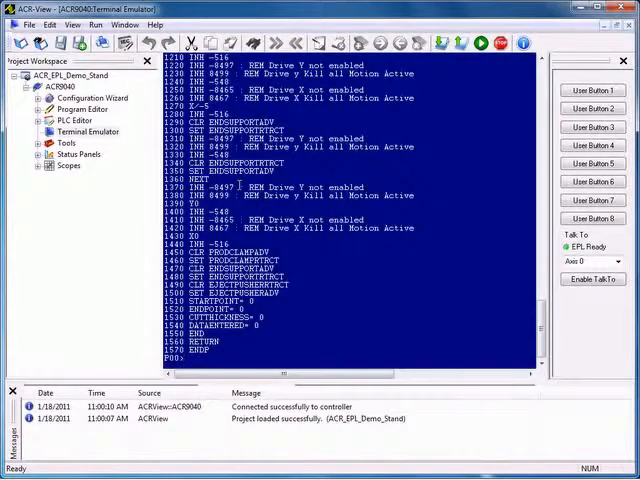
text(sn)
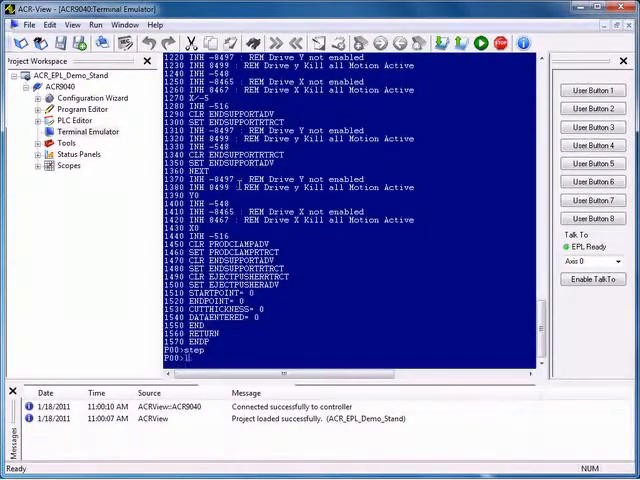
text(lrun)
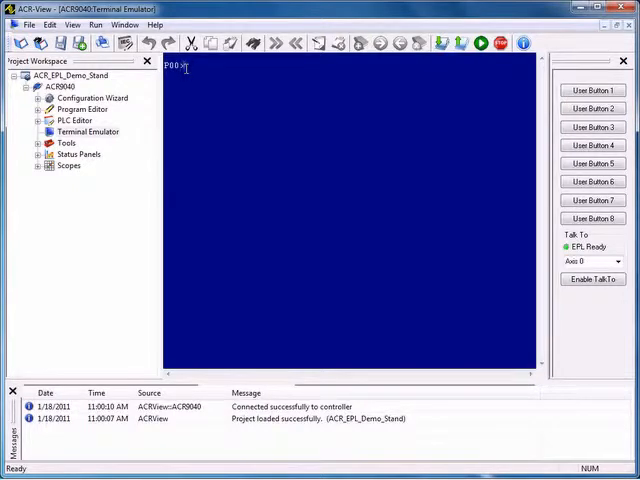
Enable TRON, LRUN program 0 to print executed line numbers, then TROFF.
text(rd)
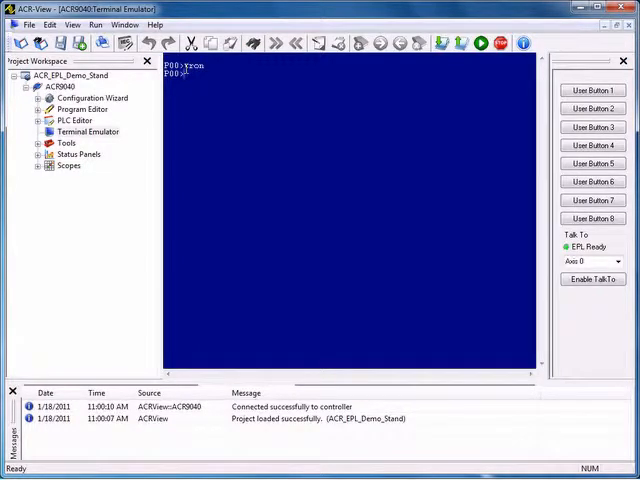
text(run)
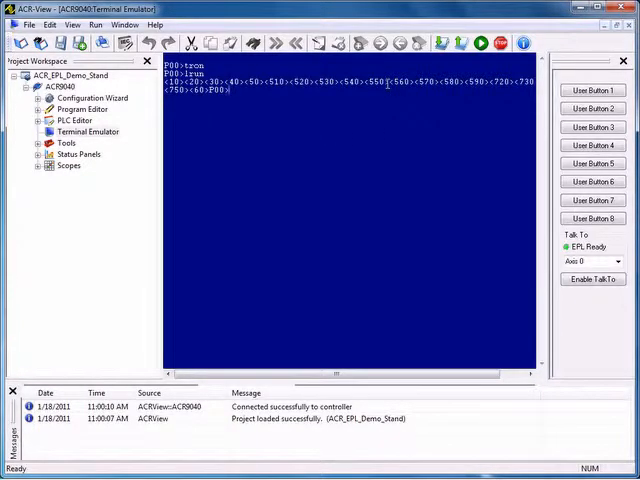
mouse_move(390, 85)
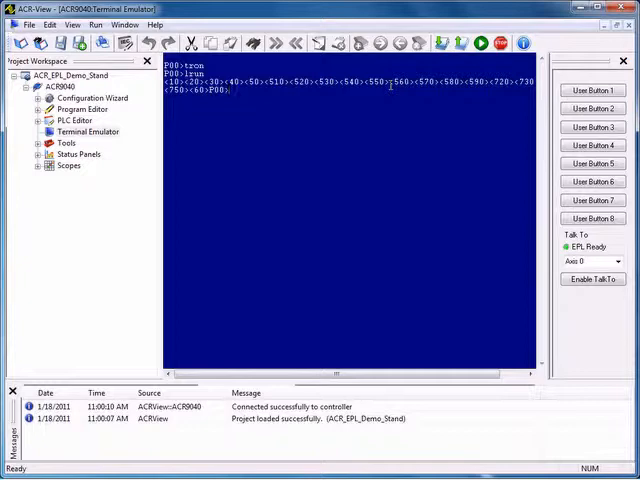
text(trd)
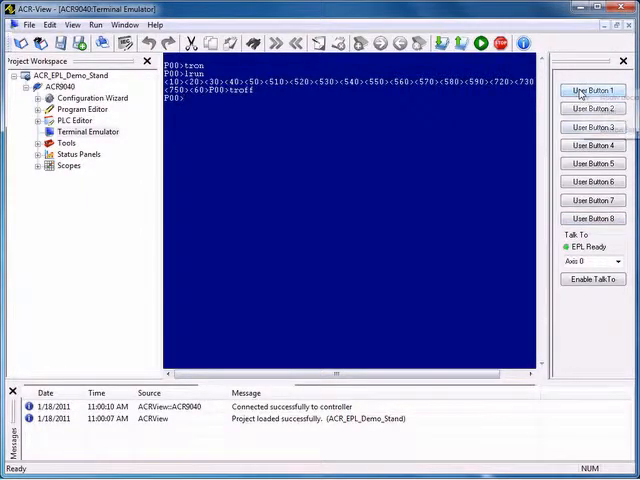
Set user button 1 to label 'Drive off XY' with command drive off x y.
right_click(592, 91)
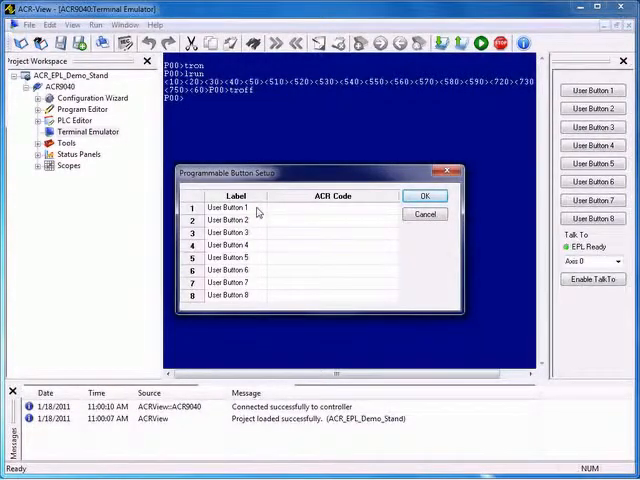
double_click(235, 207)
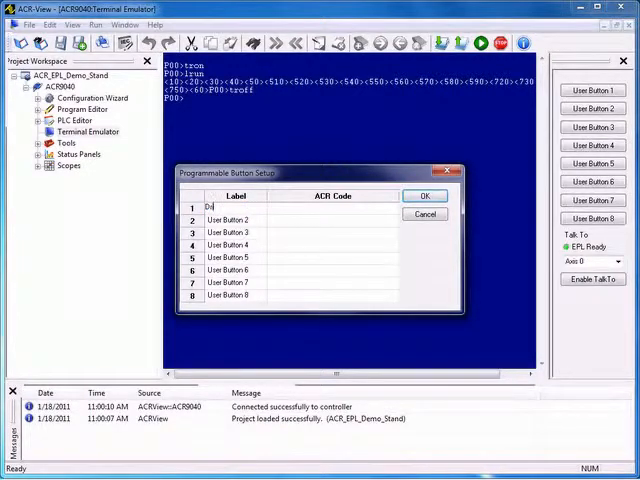
text(Drive off)
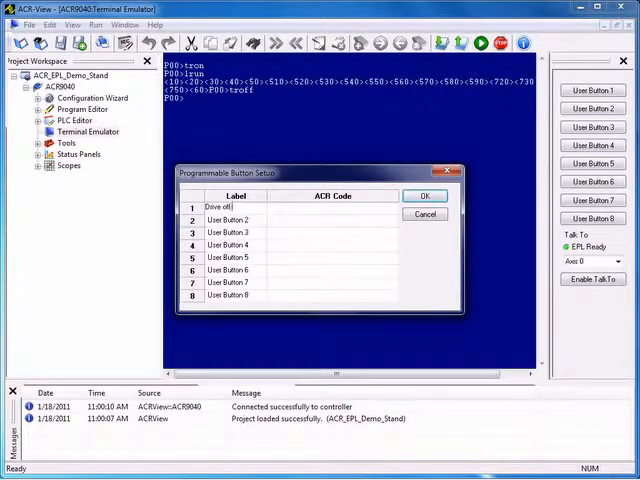
text(XY)
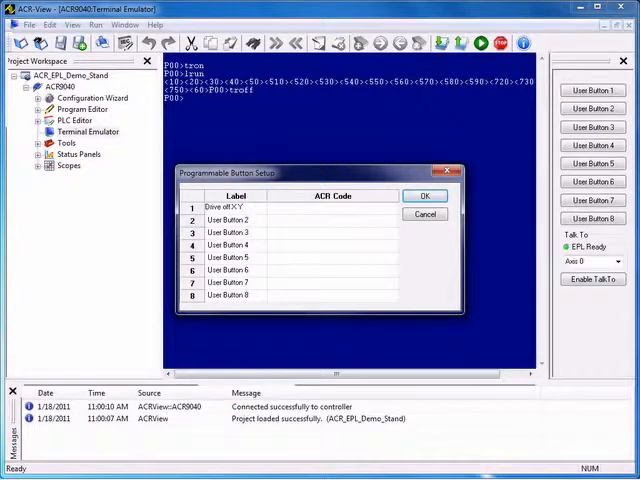
click(335, 208)
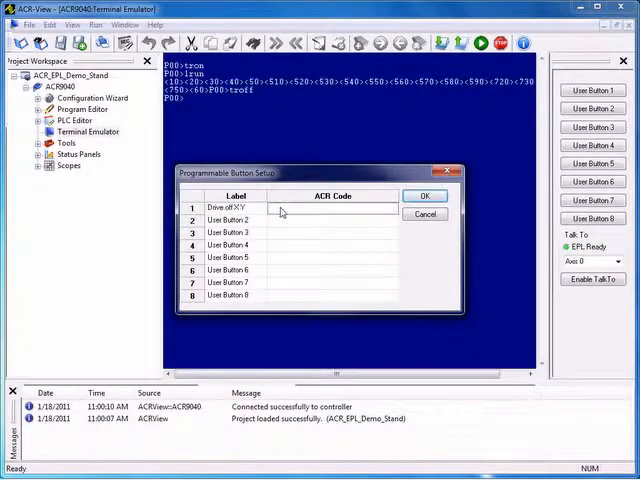
click(333, 208)
text(drive off x y)
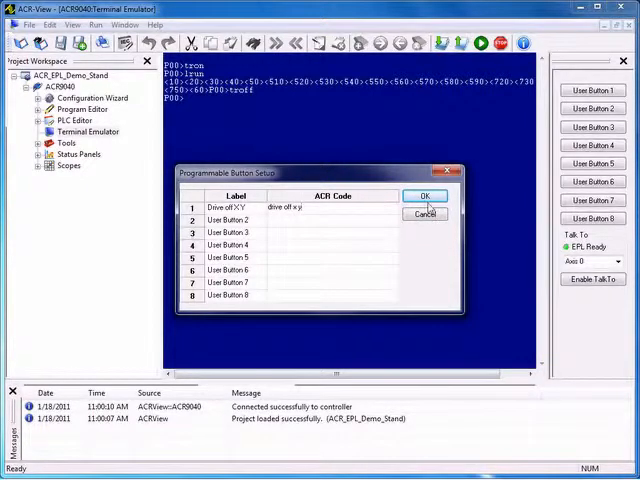
click(424, 195)
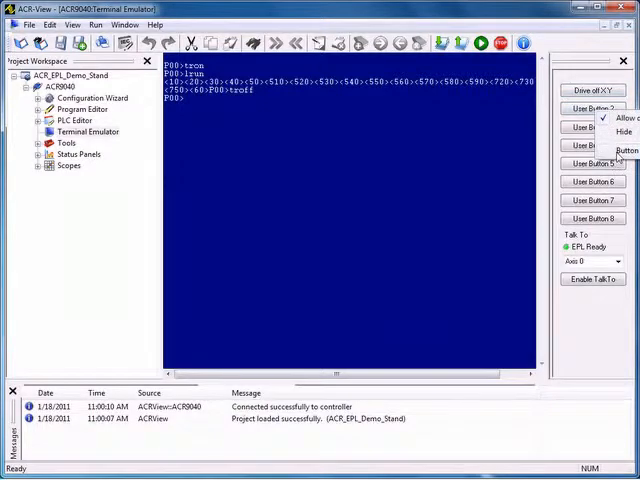
Set user button 2 to label 'Drive on XY' sending drive on x y.
click(626, 149)
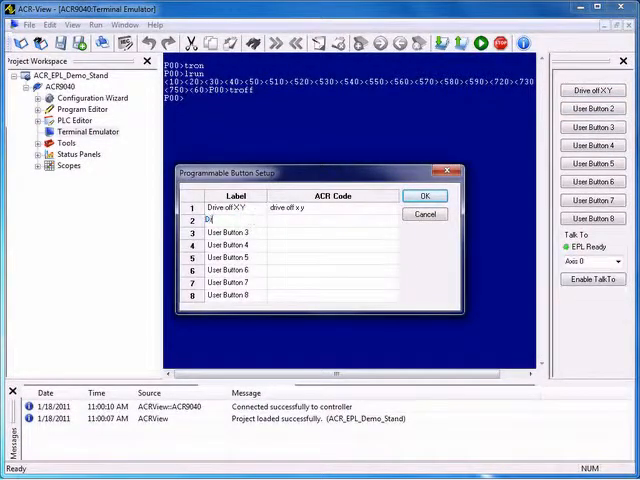
text(Drive on XY)
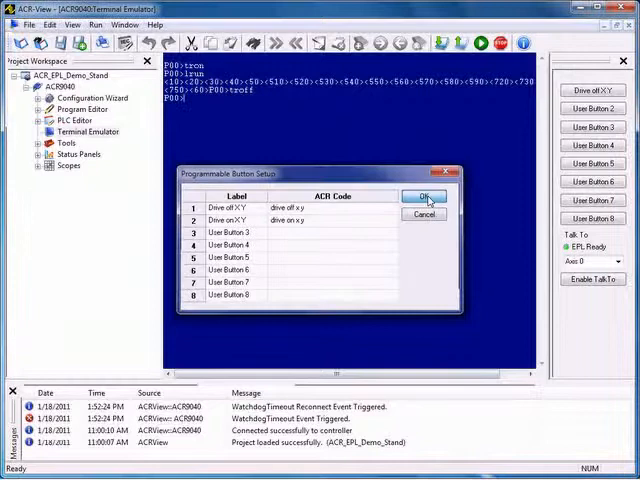
click(425, 196)
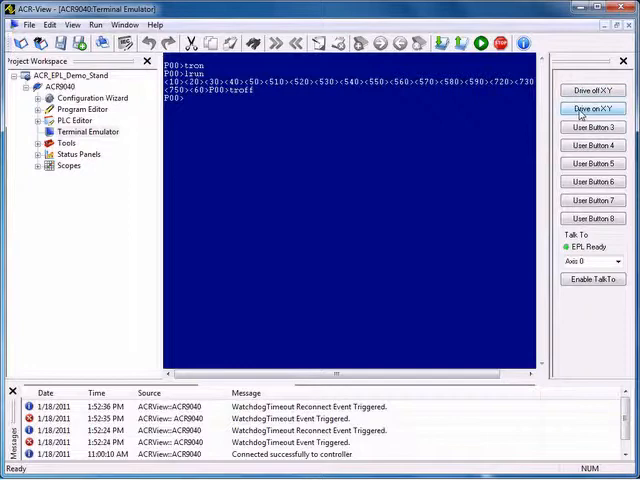
Press the Drive on XY user button to send drive on x y.
click(593, 109)
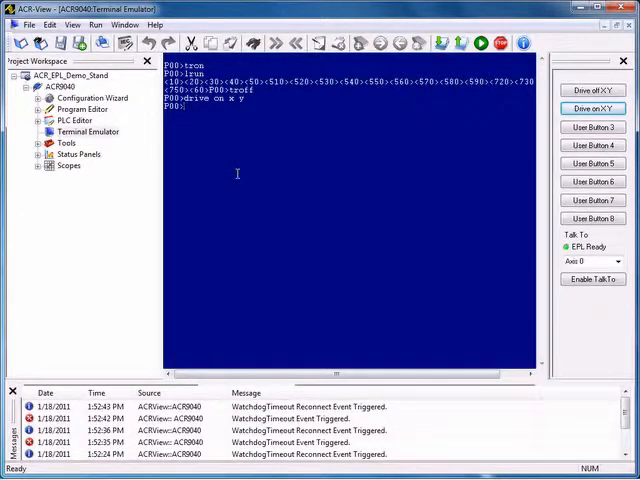
mouse_move(433, 215)
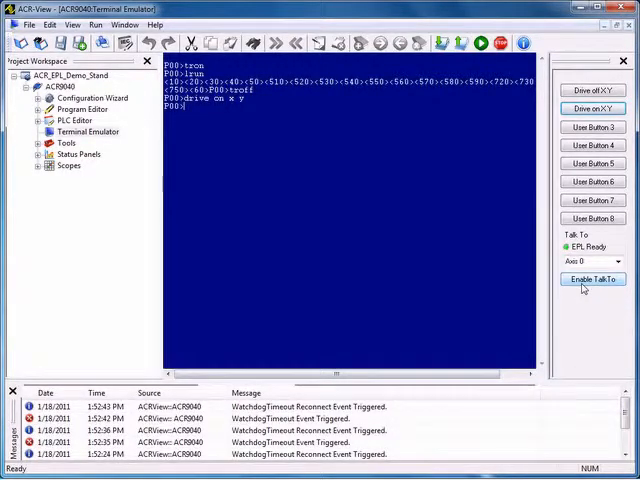
Enable TalkTo for axis 0, then disable it, leaving CLOSE #1 printed.
click(591, 279)
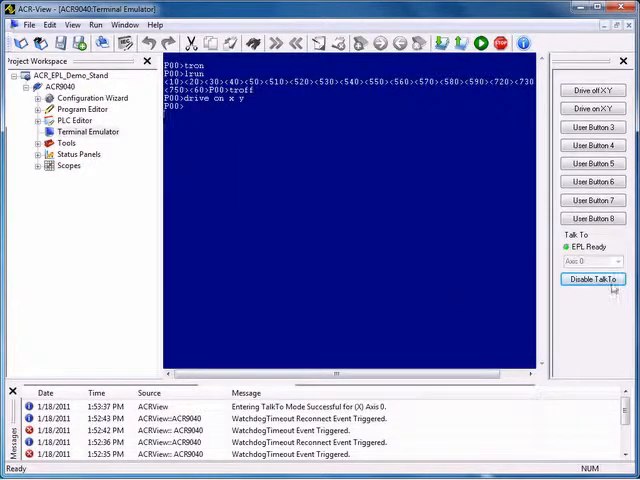
click(592, 279)
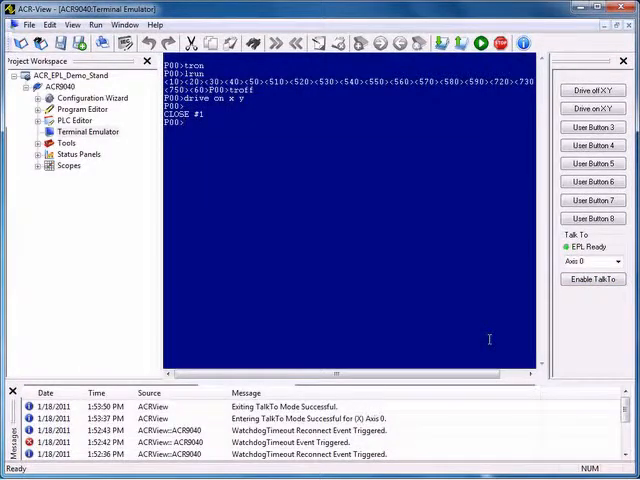
mouse_move(415, 295)
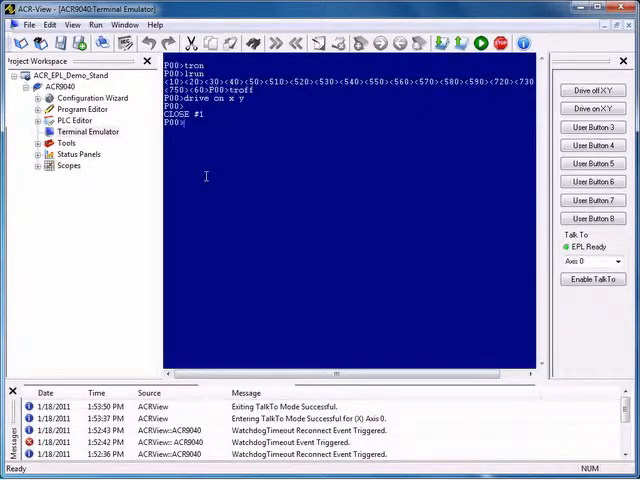
Switch the terminal to PROG0 and list its code, including the EnableEPLNetwork subroutine.
text(prog0)
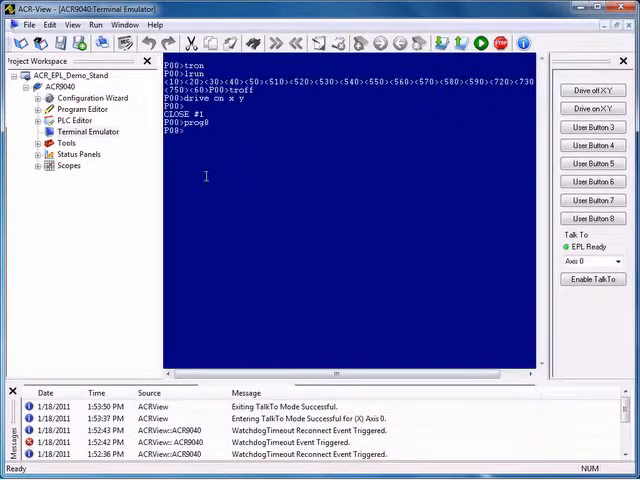
text(lil)
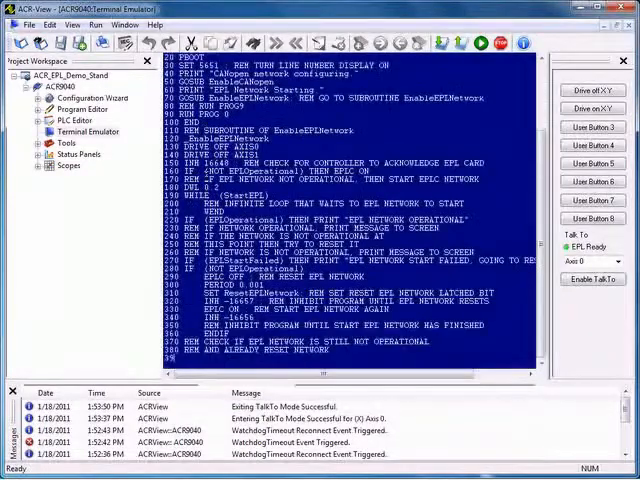
scroll(down, 3)
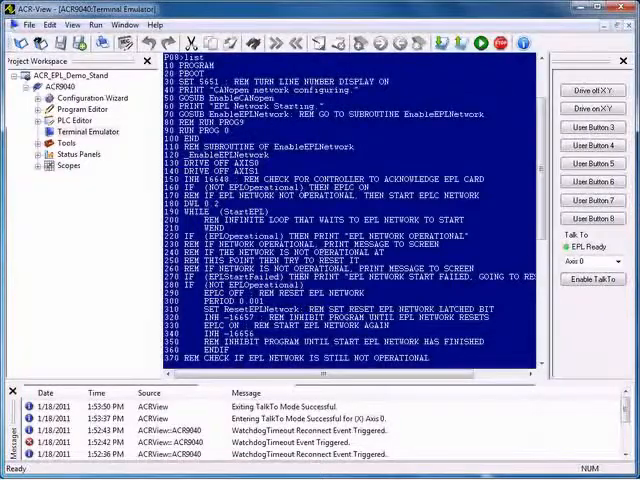
scroll(down, 3)
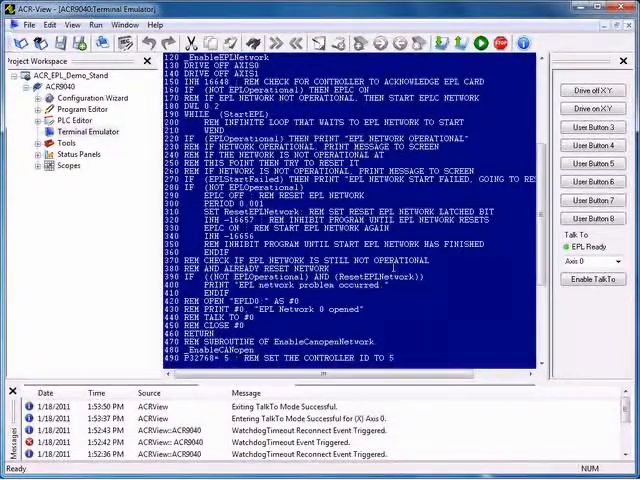
scroll(down, 3)
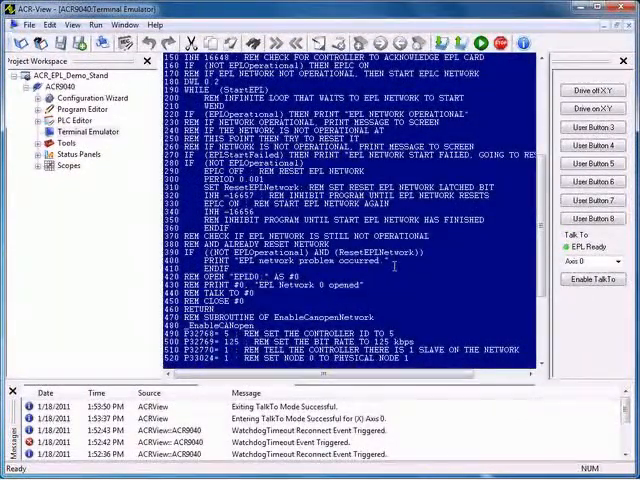
scroll(down, 3)
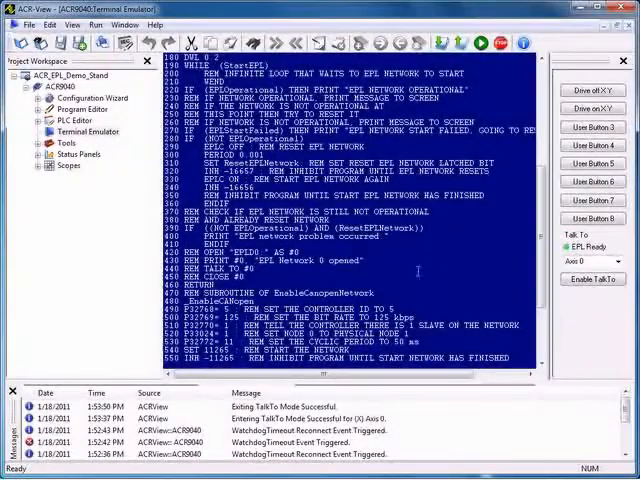
scroll(down, 3)
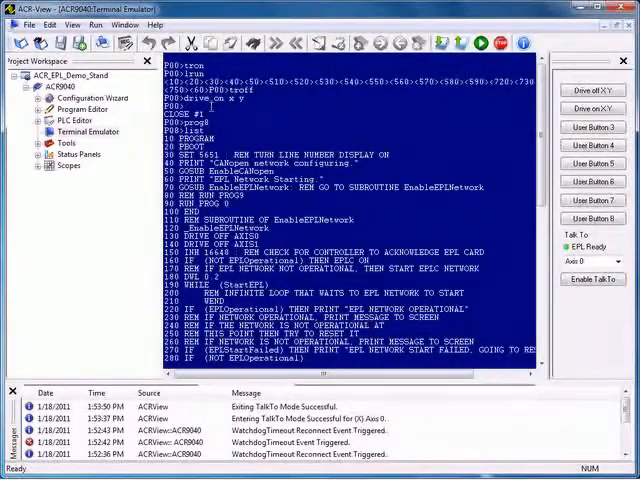
scroll(down, 3)
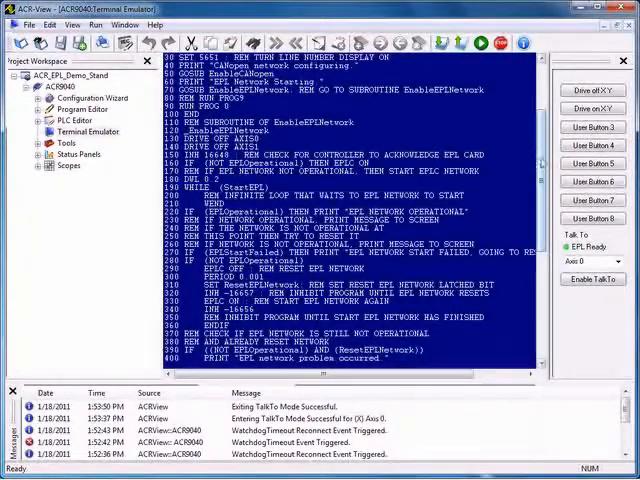
scroll(down, 3)
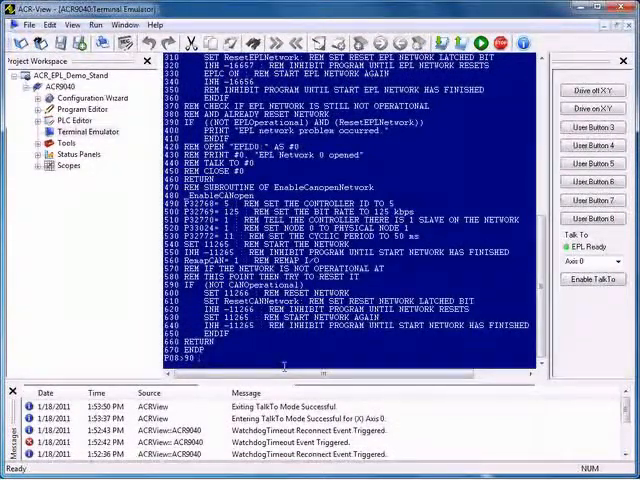
Make line 90 'rem run prog 0' and scroll through the relisted program.
text(res)
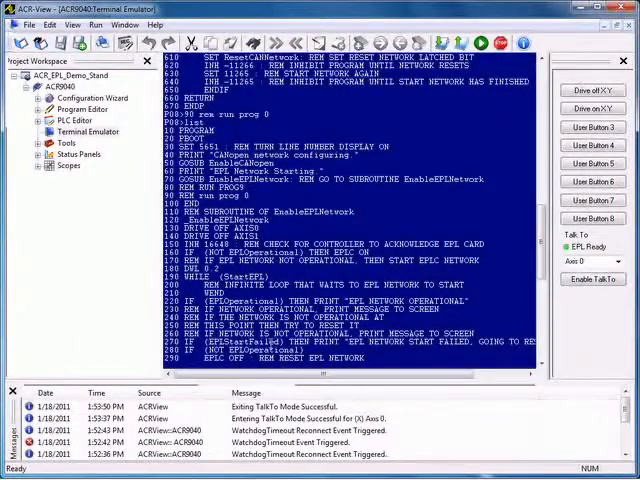
scroll(down, 3)
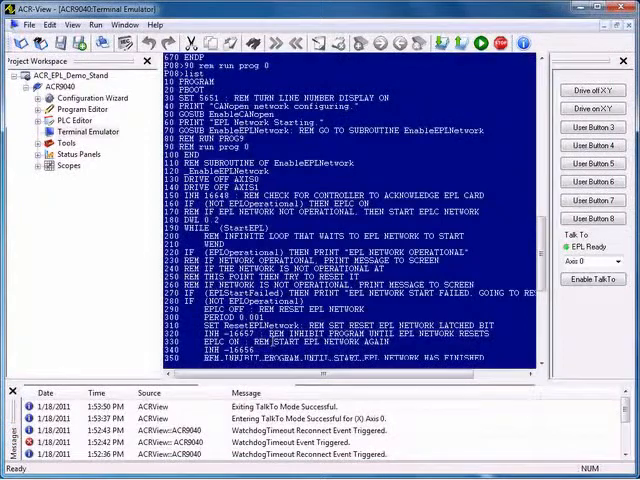
scroll(down, 3)
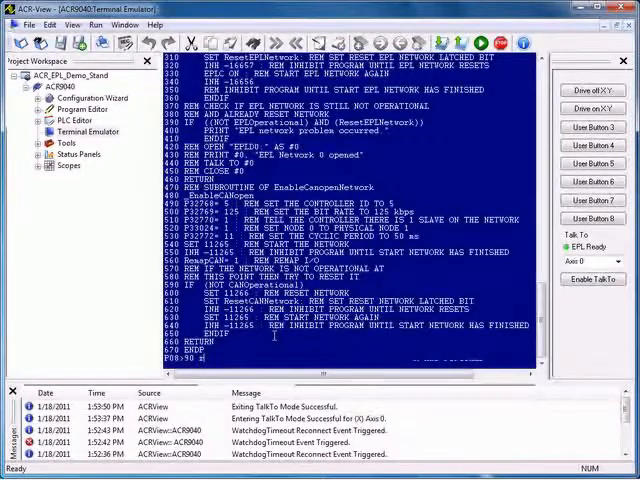
Re-enter line 90 as 'run prog 0' and scroll down to review the listing.
text(run prog 0)
text(list)
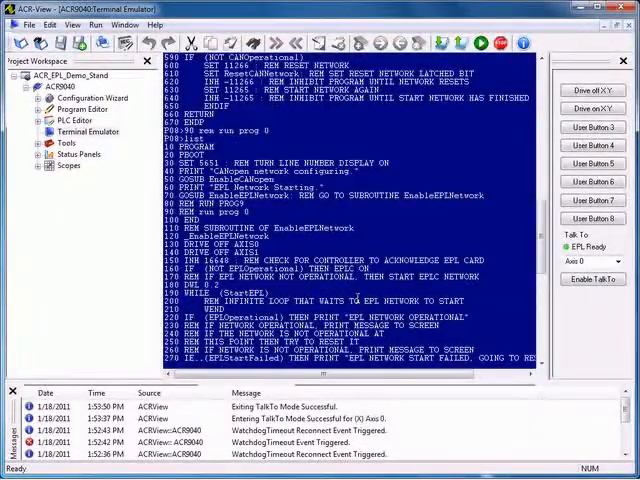
scroll(down, 3)
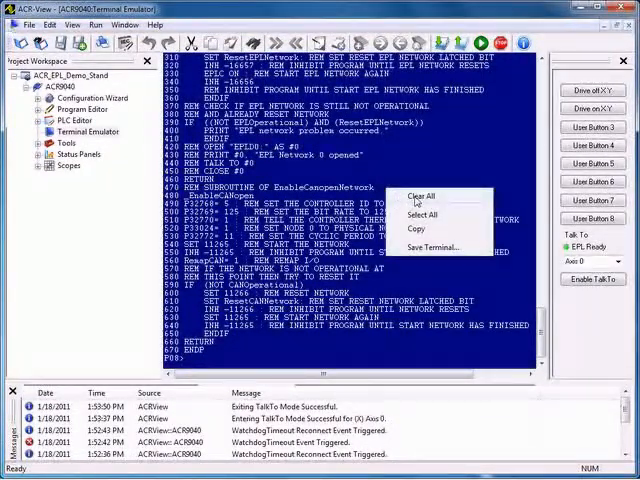
Clear all text from the Terminal Emulator, leaving the empty P08> prompt.
click(411, 196)
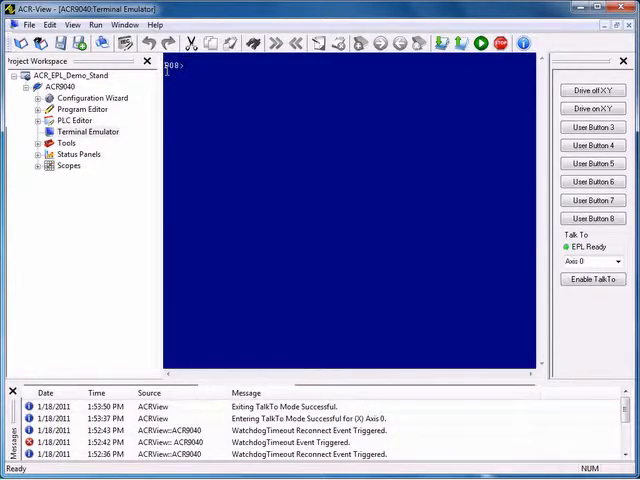
Type '?' at the cleared P08> prompt to start a new command.
text(?)
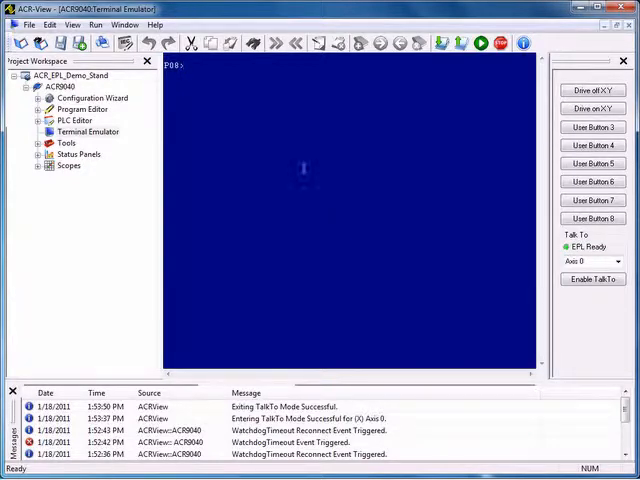
mouse_move(303, 167)
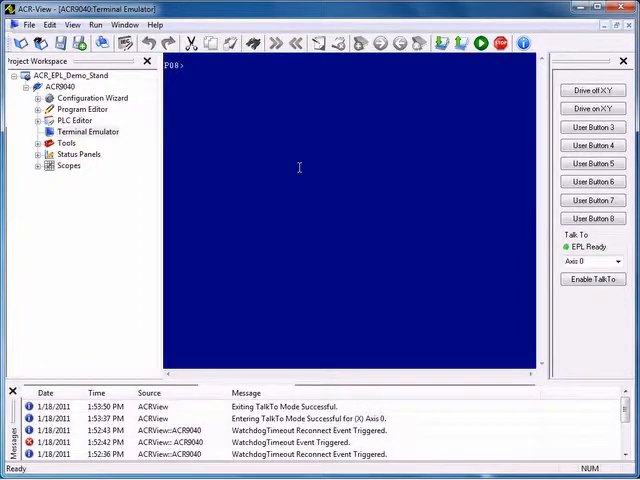
text(?)
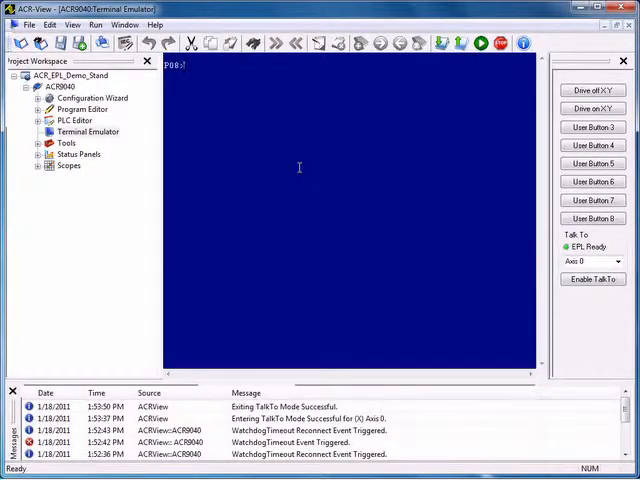